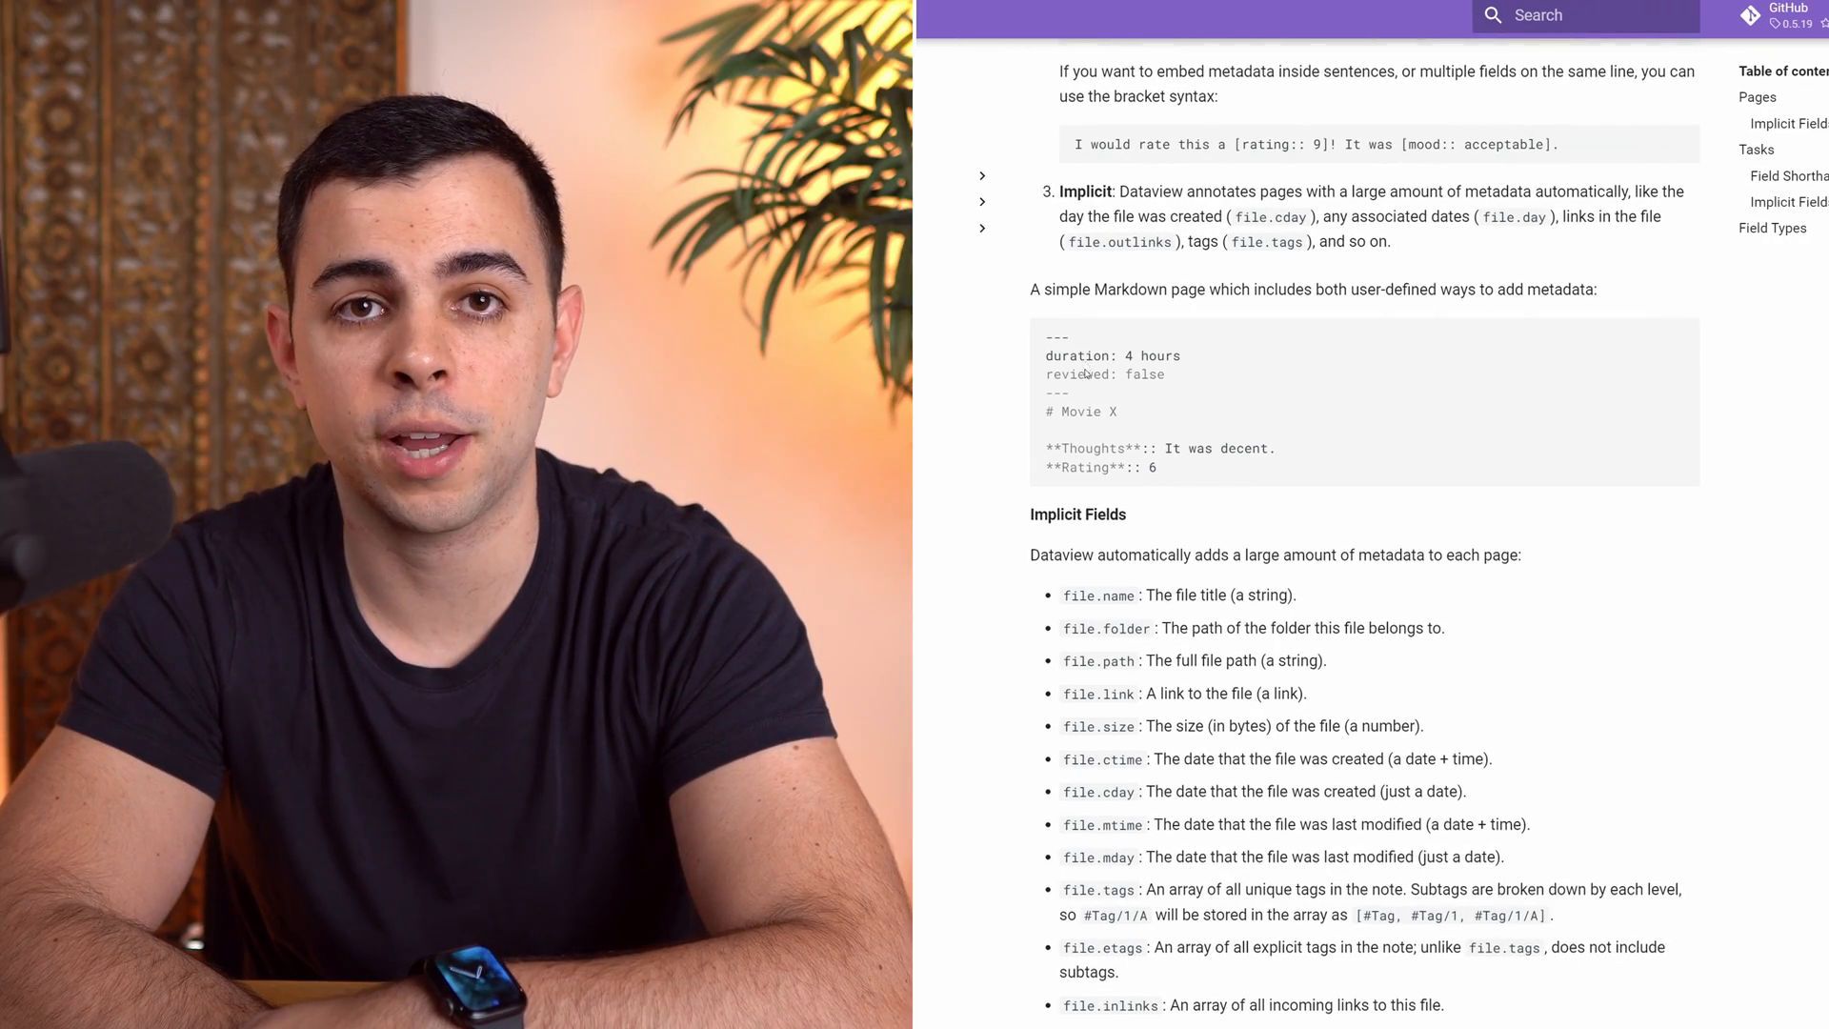
scroll("down", 3)
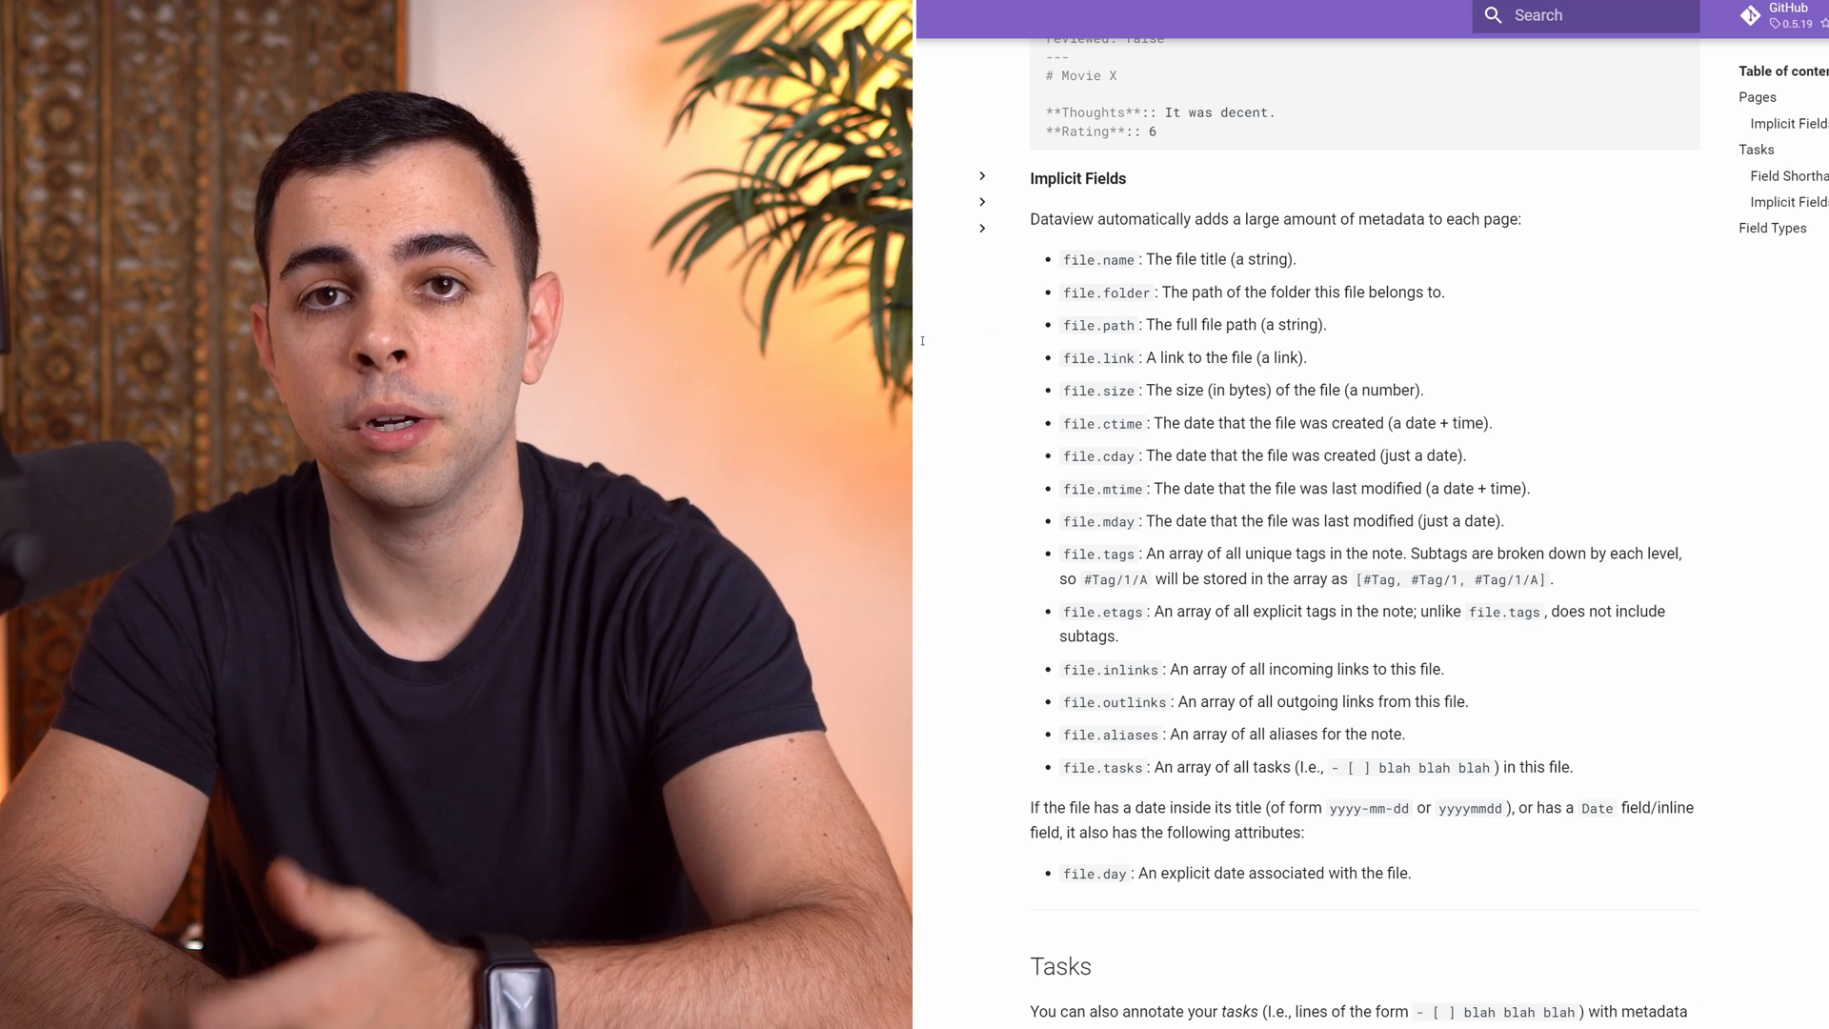